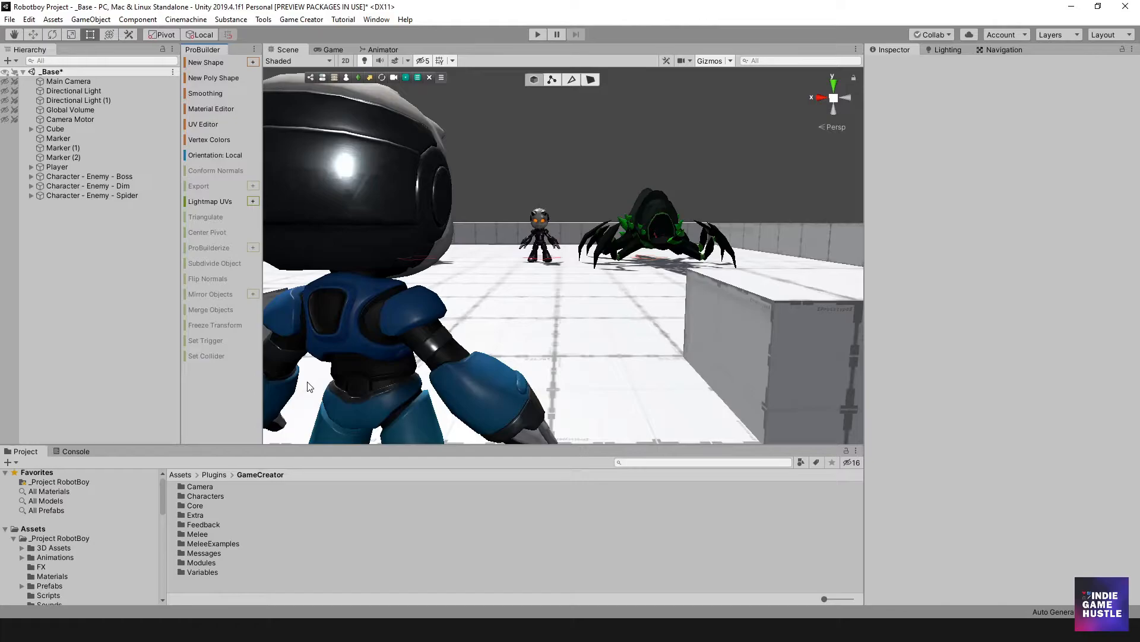
mouse_move(168, 464)
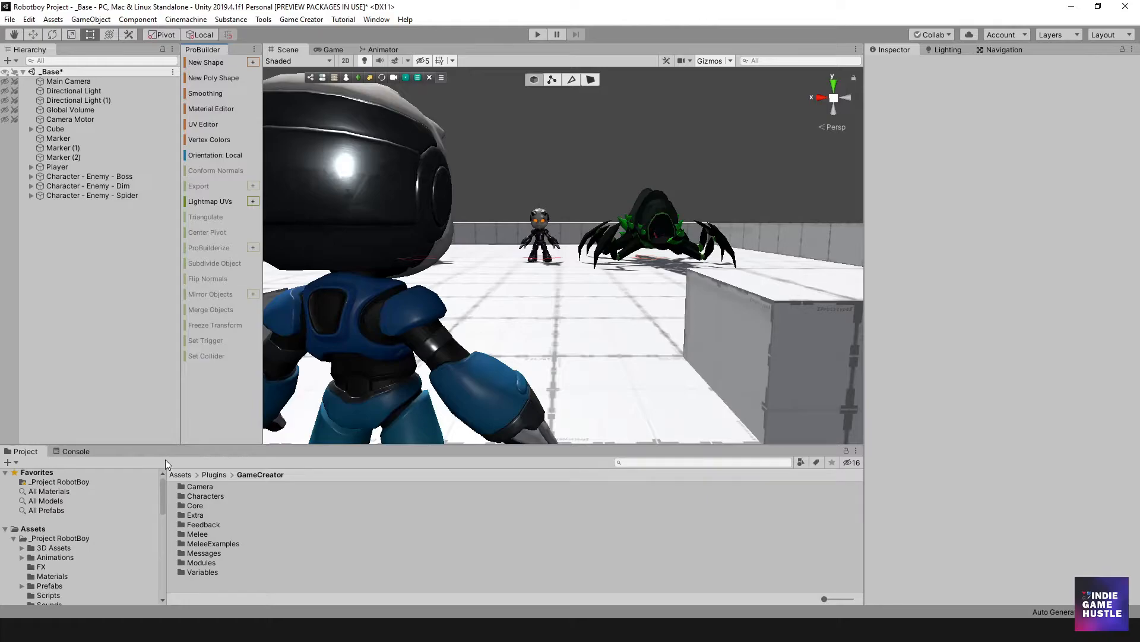
mouse_move(124, 300)
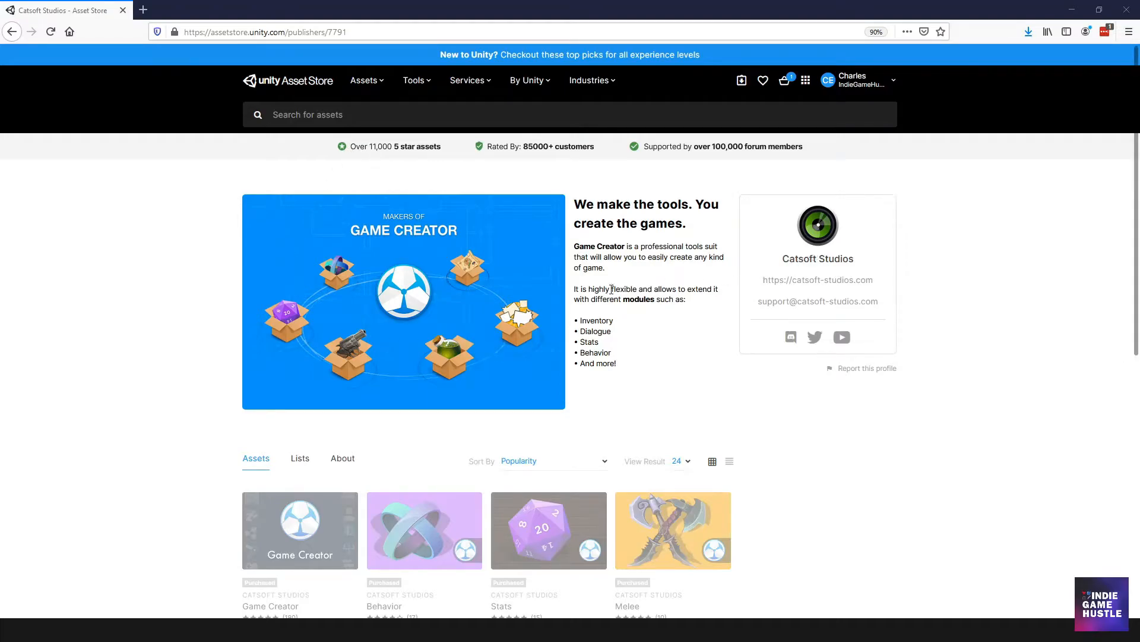
Step: From the Catsoft Studios publisher grid, bring up the Stats asset's store page and review its details
scroll(down, 3)
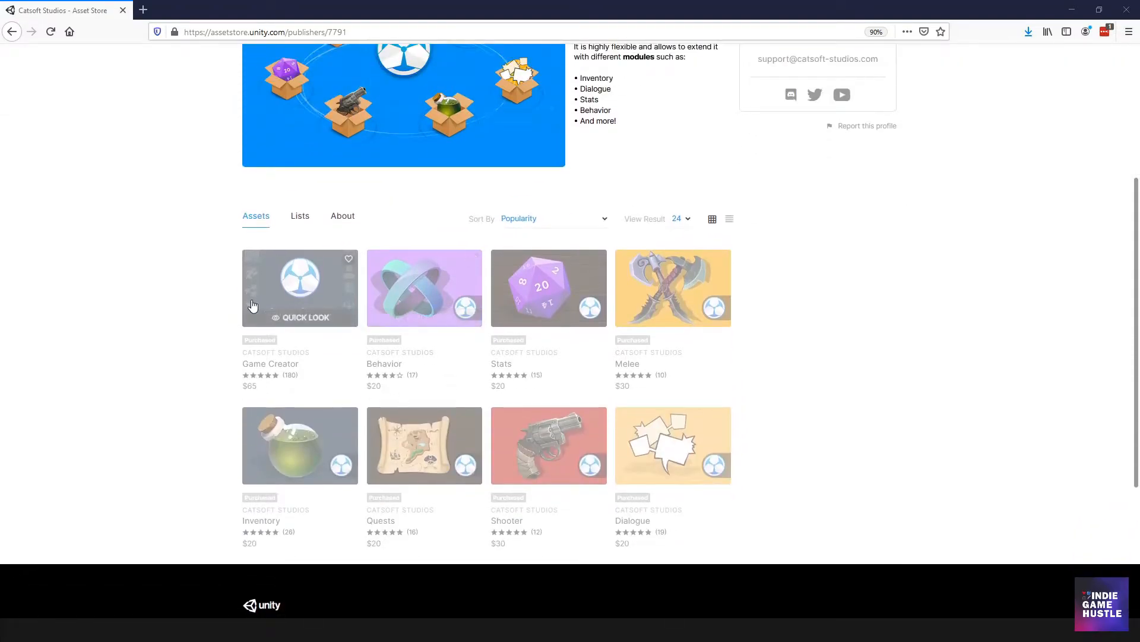
mouse_move(324, 298)
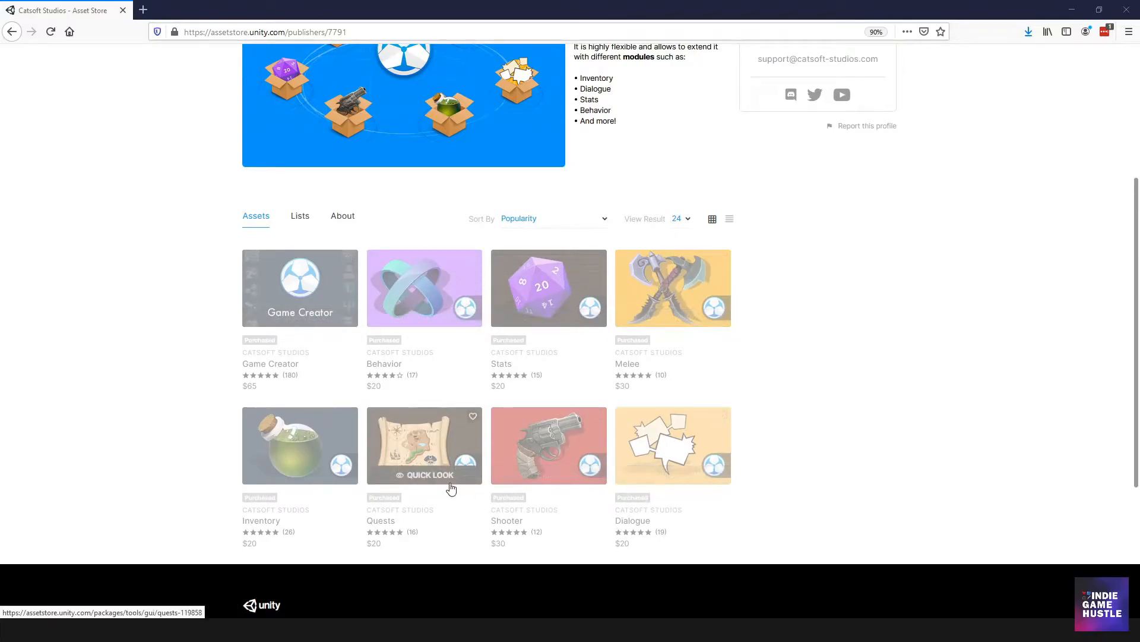
mouse_move(715, 382)
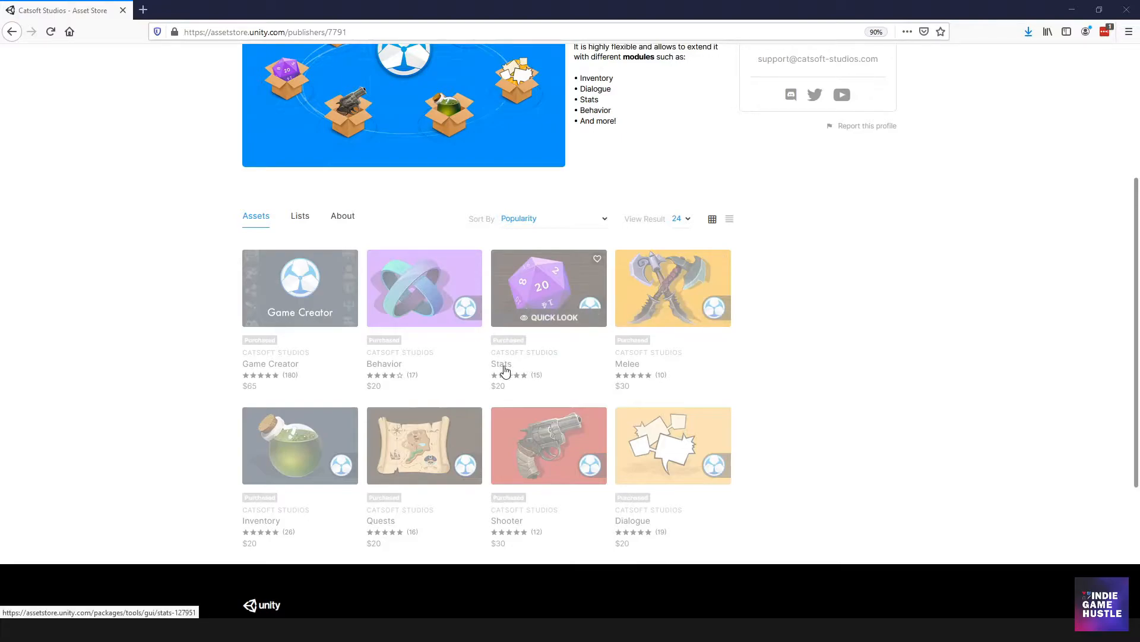
mouse_move(546, 294)
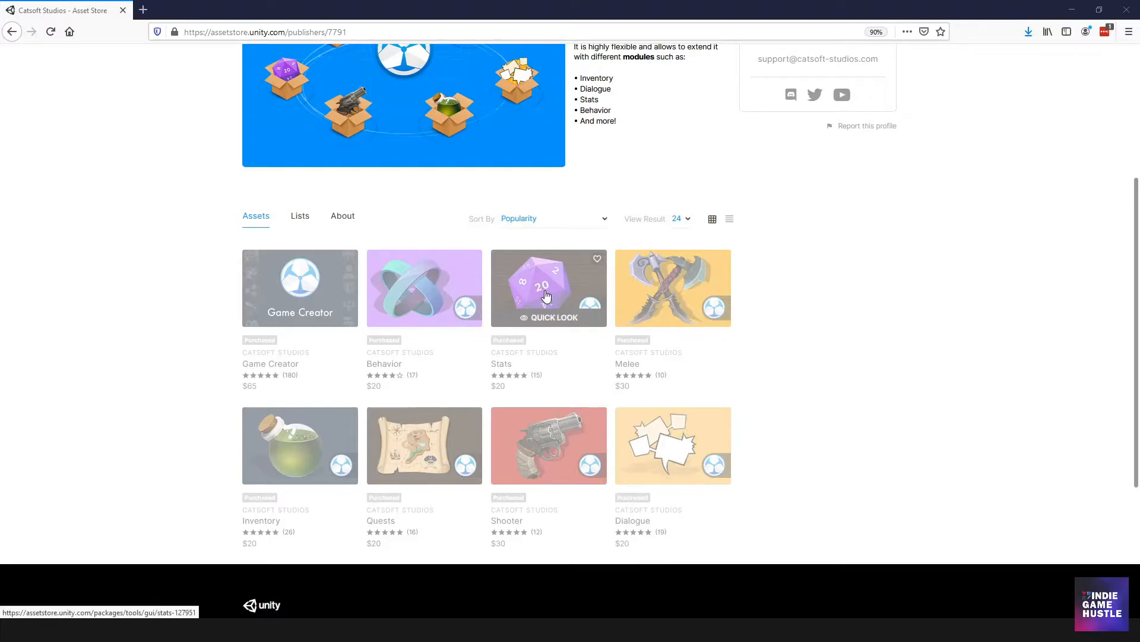
click(549, 288)
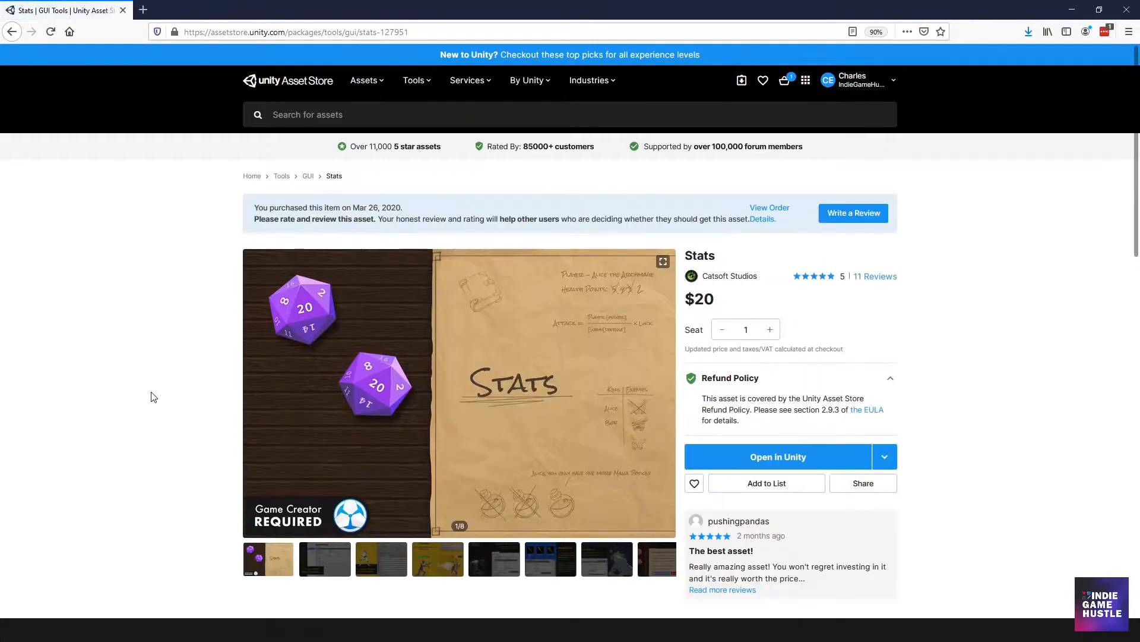
scroll(down, 3)
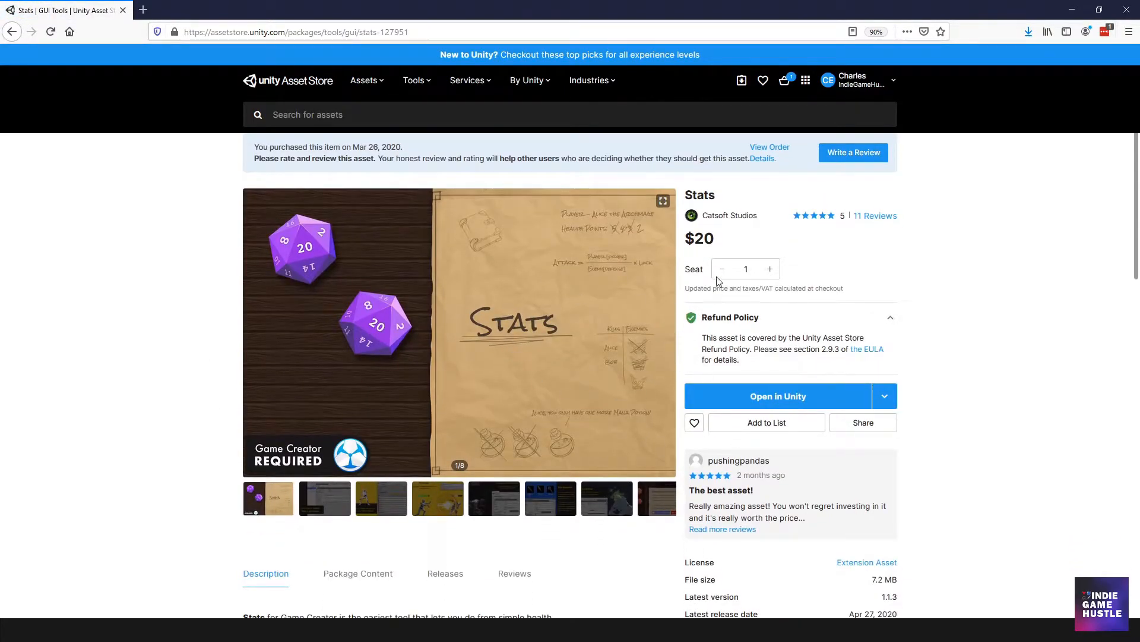
scroll(down, 3)
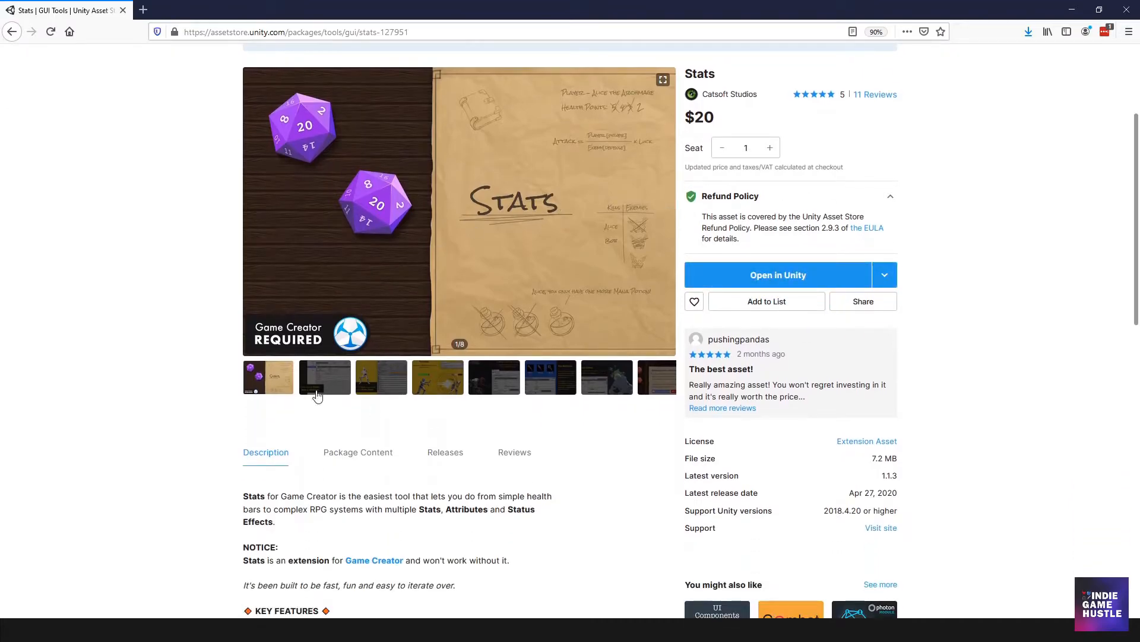
mouse_move(358, 410)
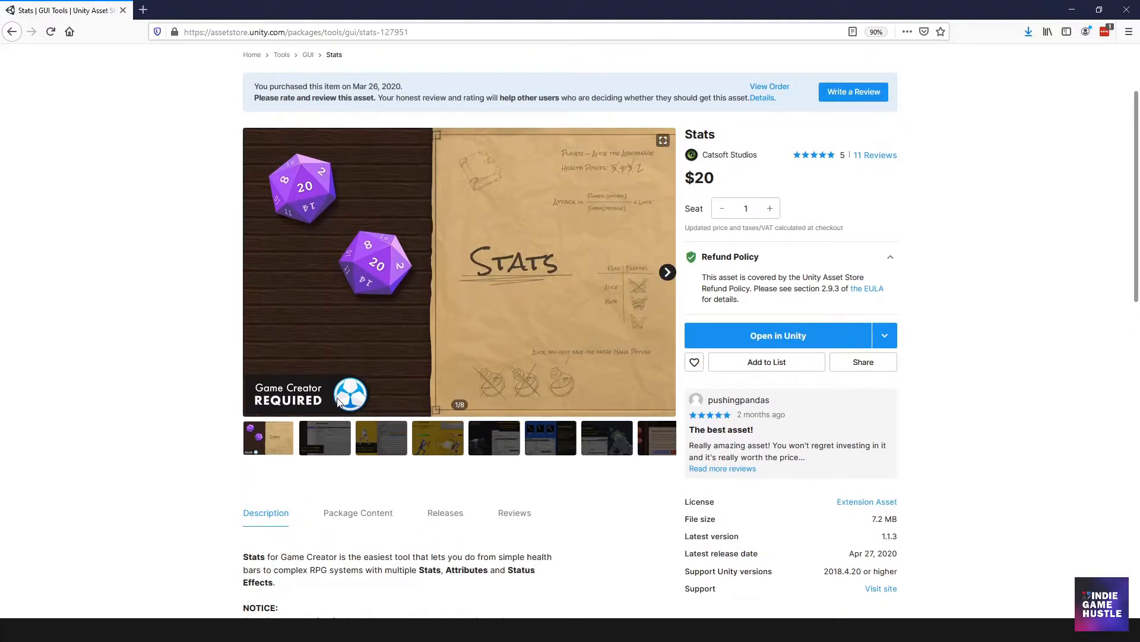
mouse_move(688, 351)
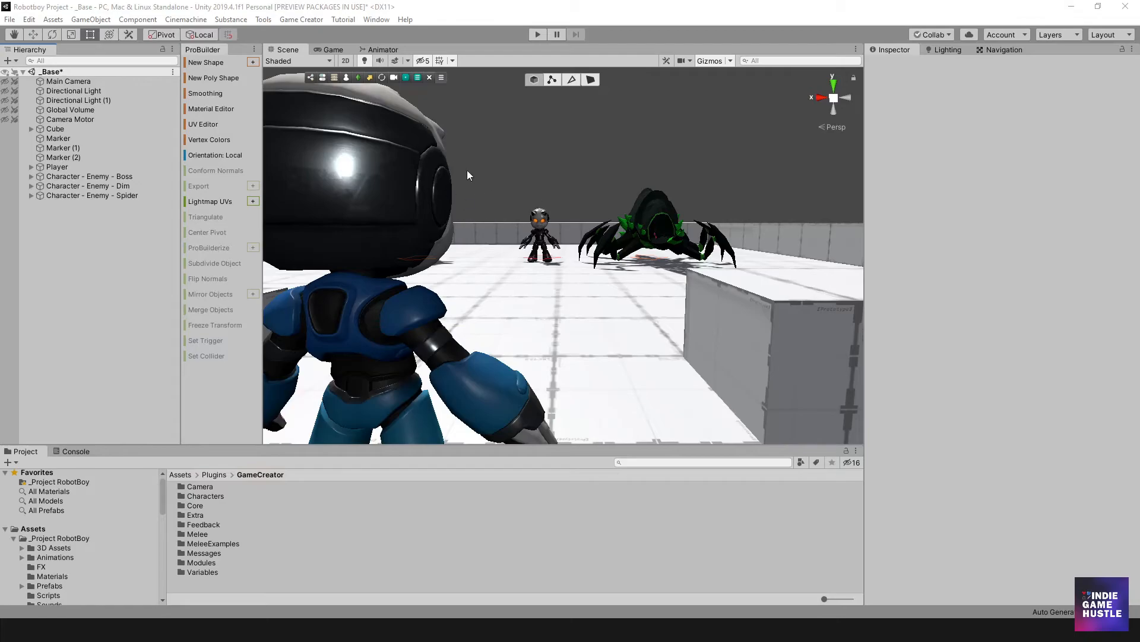
Step: In Package Manager, search 'Stats' under My Assets to list the Stats 1.1.3 package
click(376, 19)
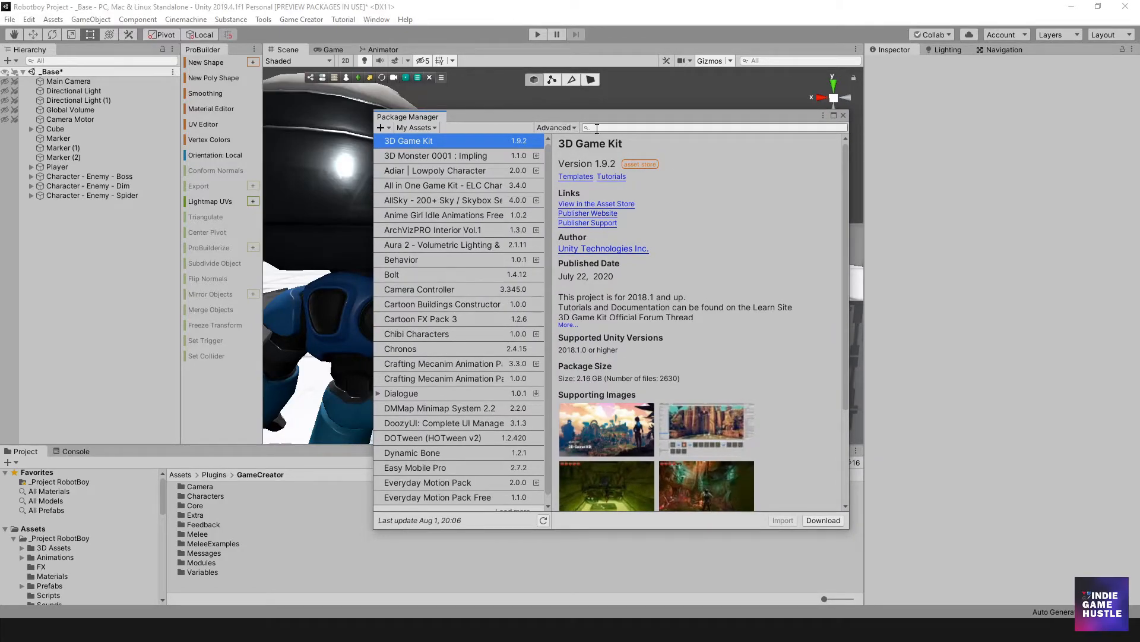
text(Stats)
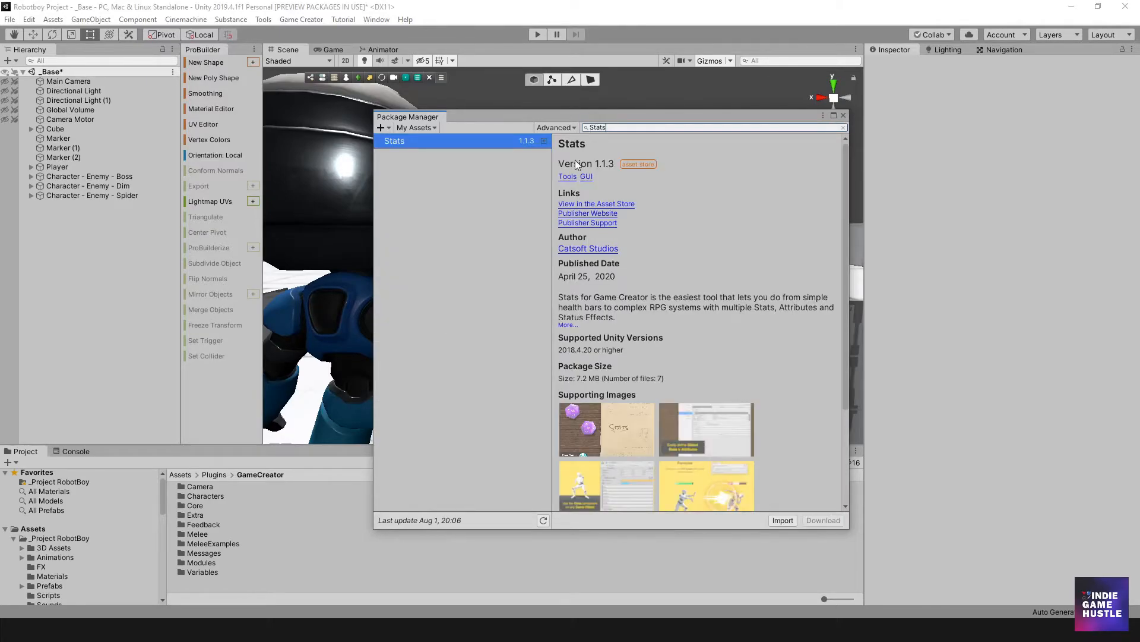
mouse_move(438, 140)
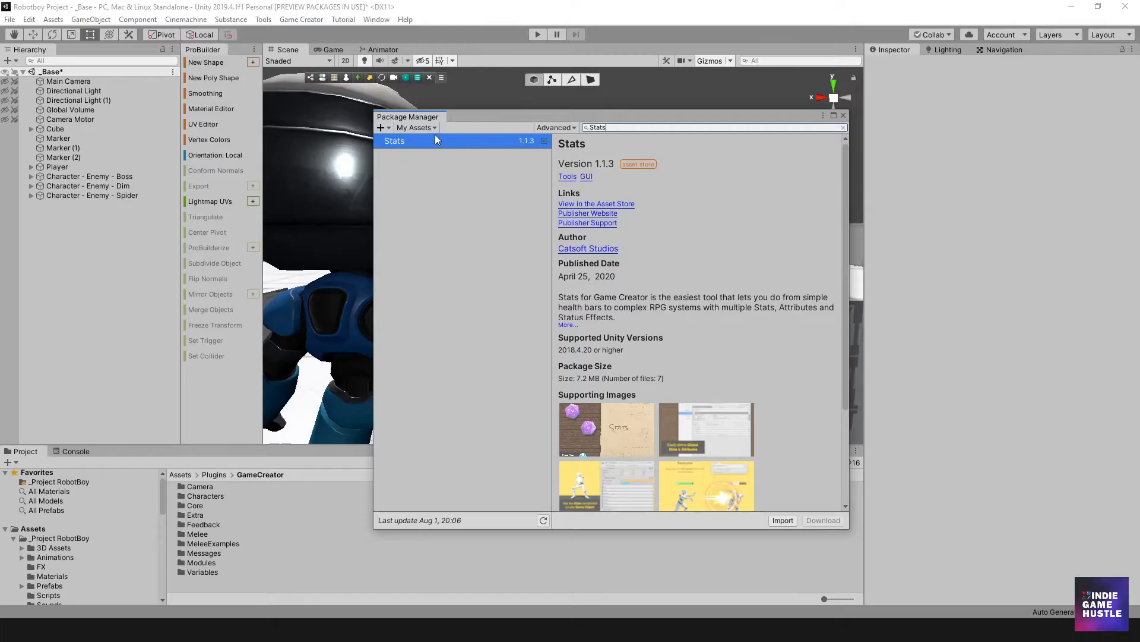
click(416, 127)
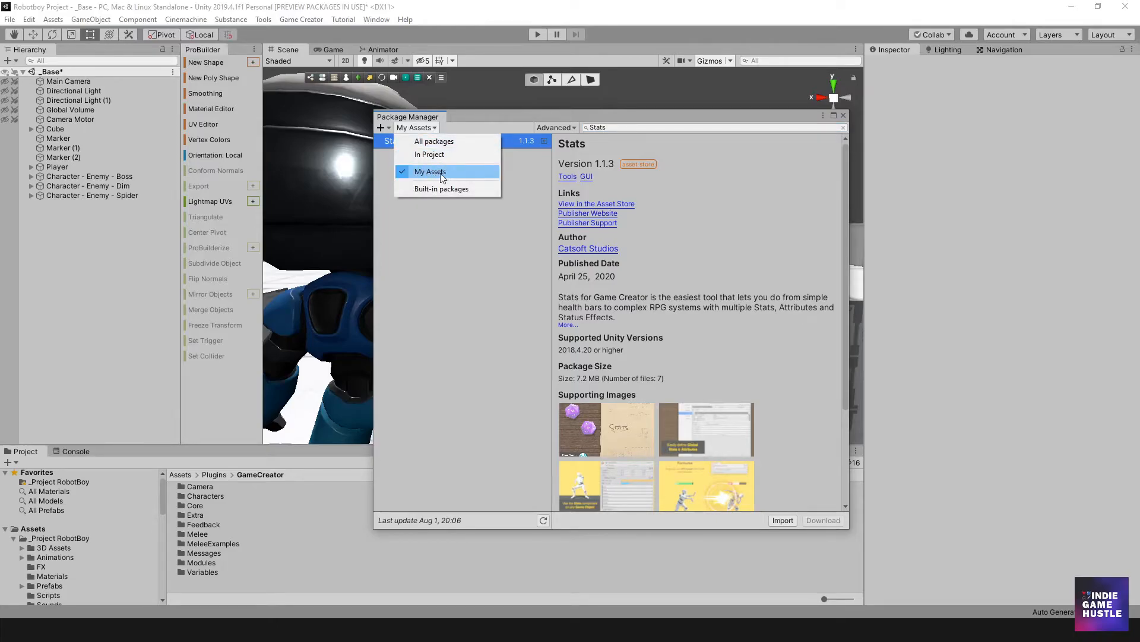
click(430, 171)
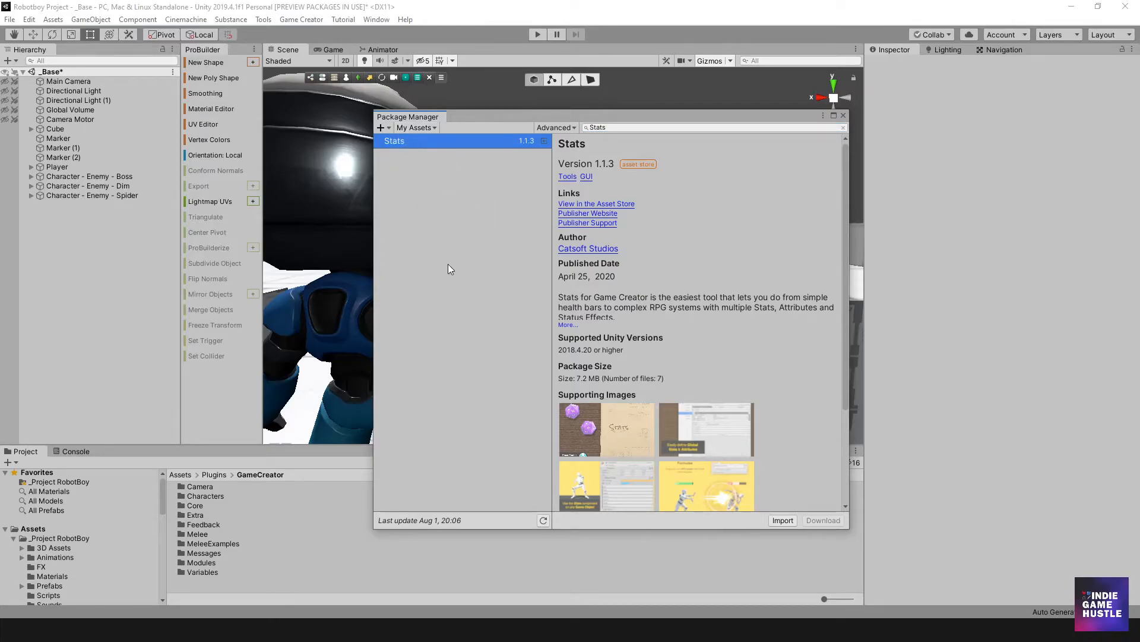
scroll(down, 3)
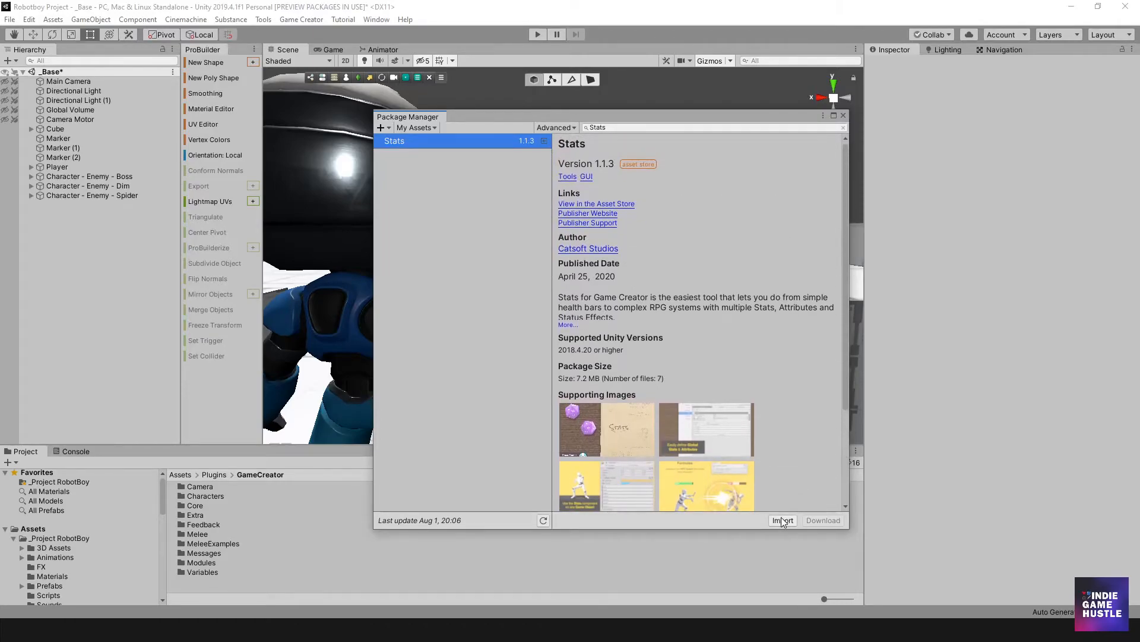
Step: Import the Stats package, dismiss the 'Nothing to import' notice, and close Package Manager
click(783, 521)
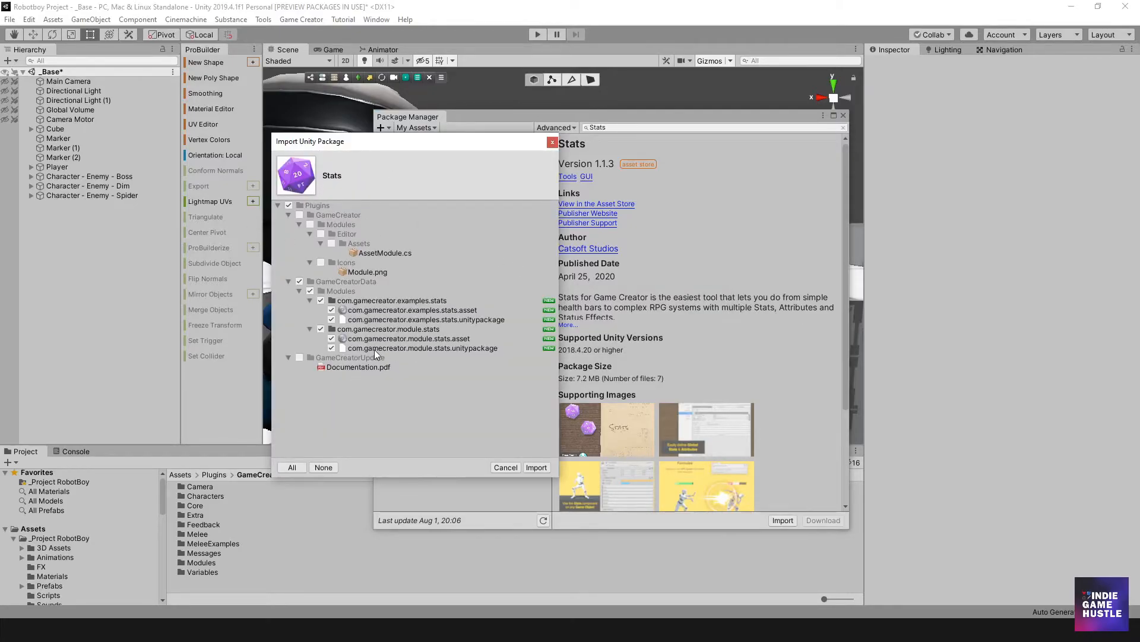
click(536, 467)
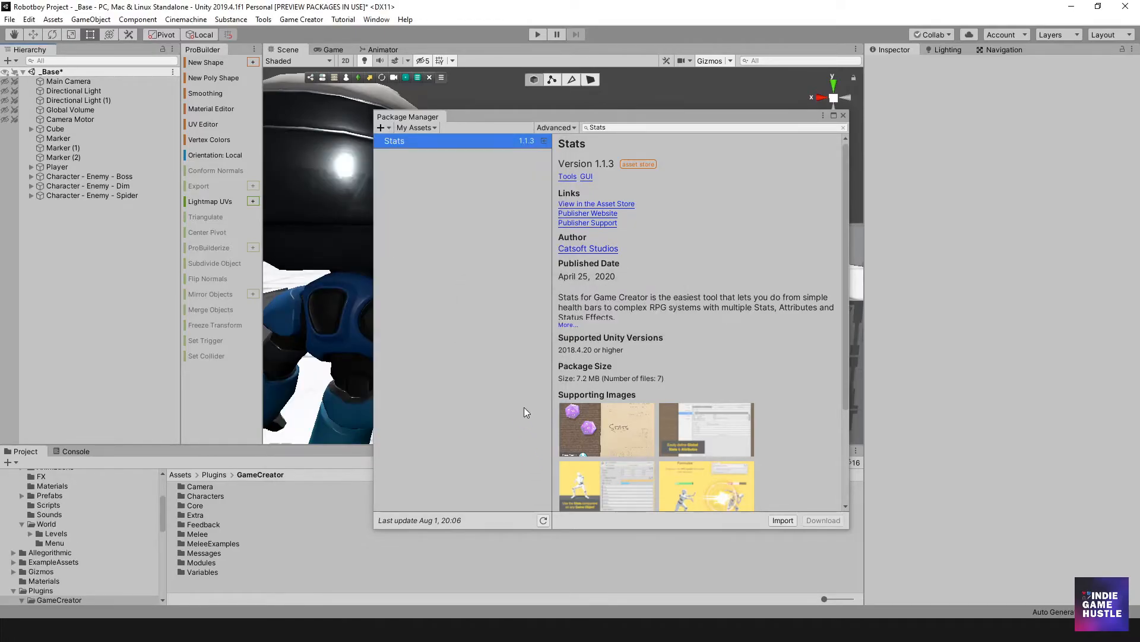
click(783, 520)
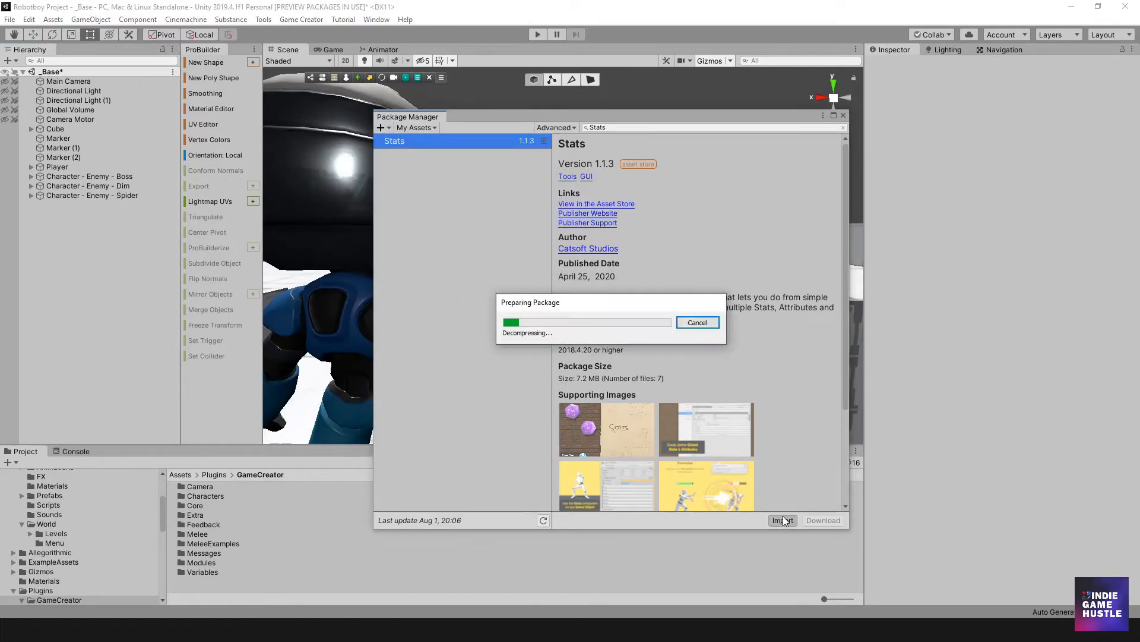
click(783, 519)
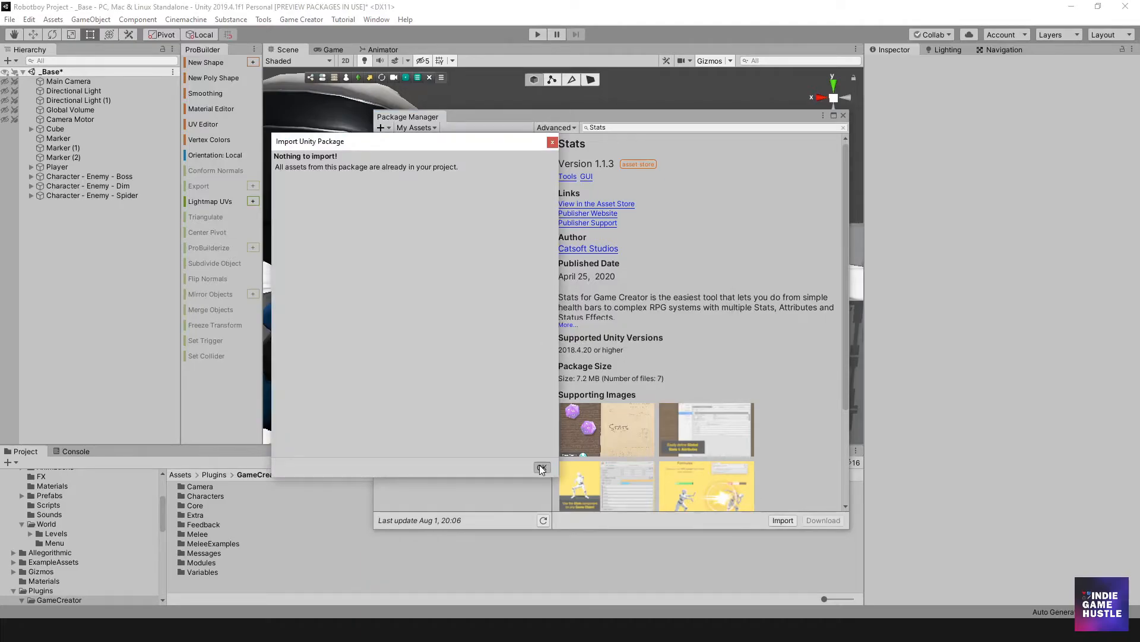
click(542, 467)
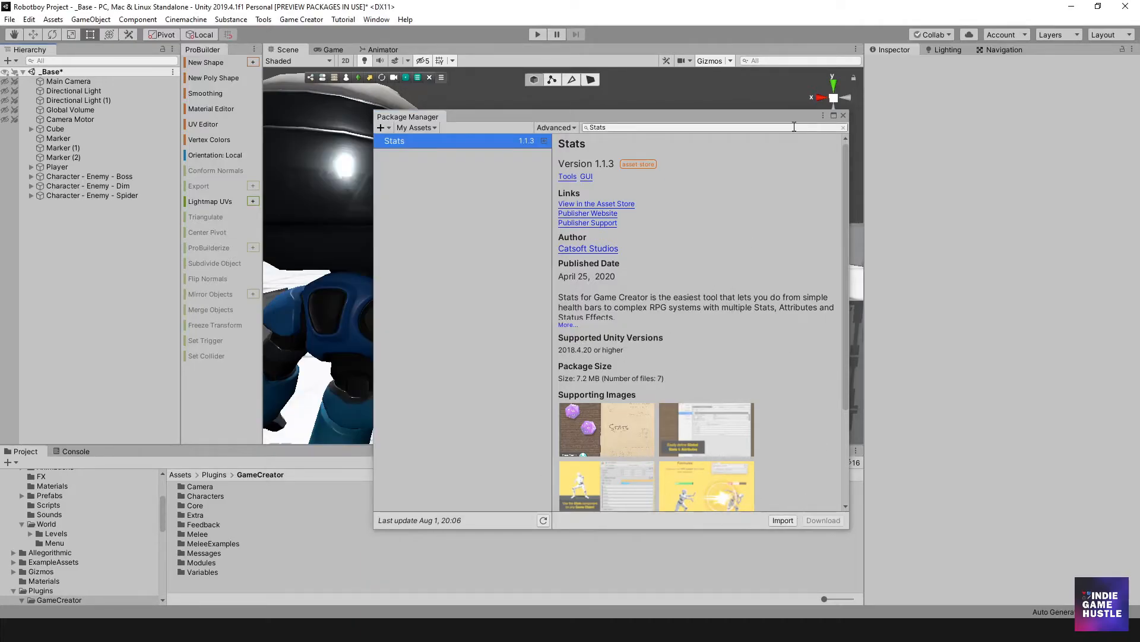
click(843, 116)
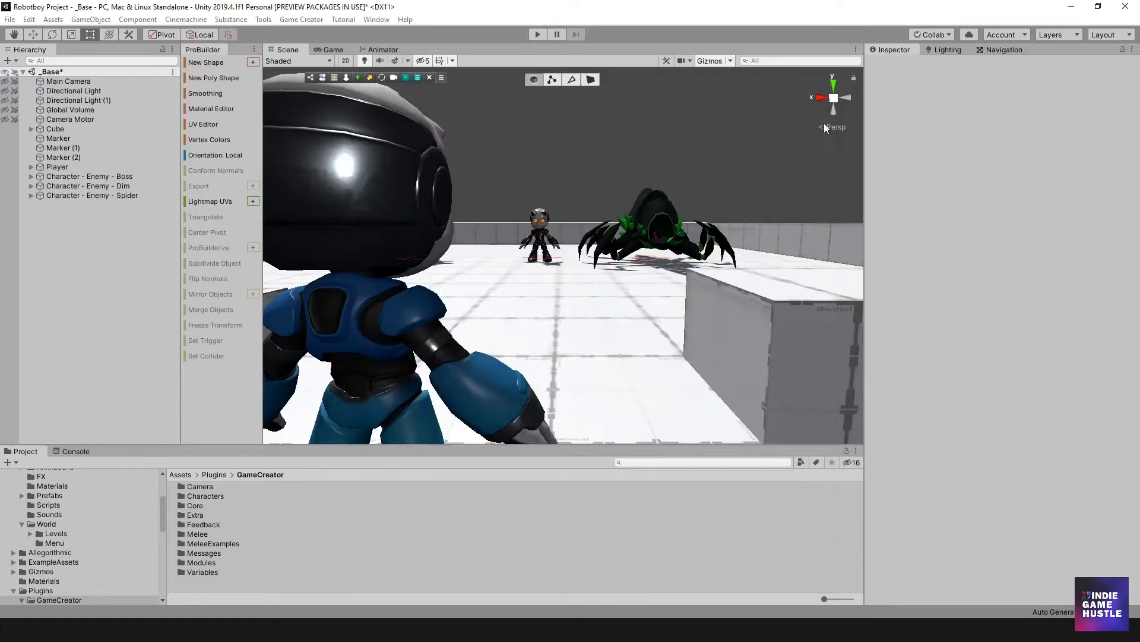
Step: Bring up the Game Creator Module Manager window and move it aside
click(300, 19)
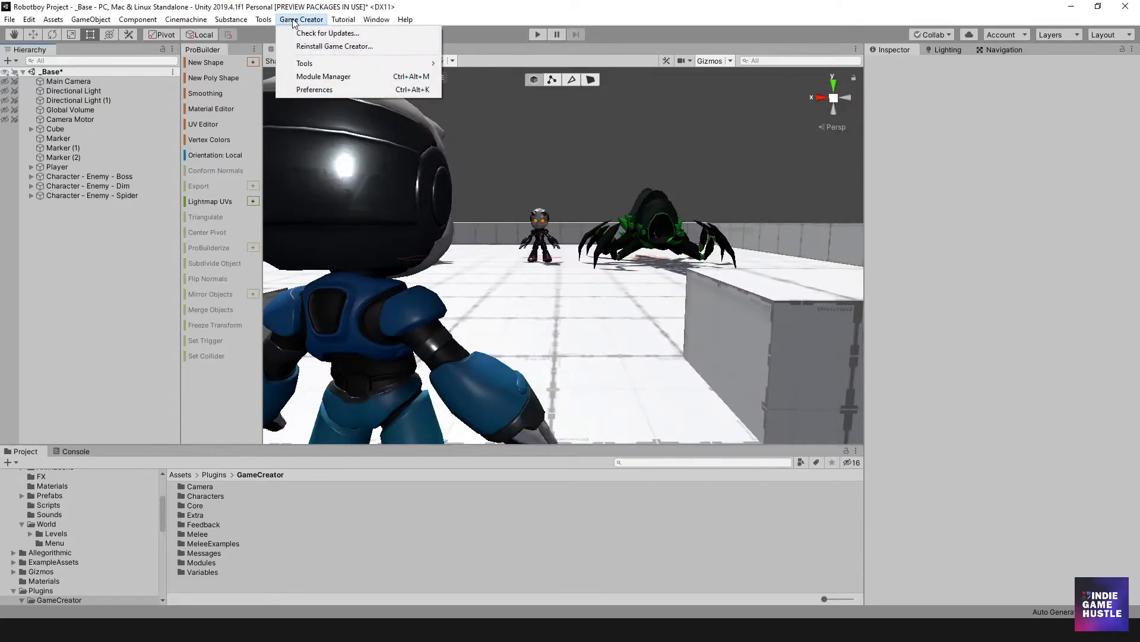
mouse_move(323, 76)
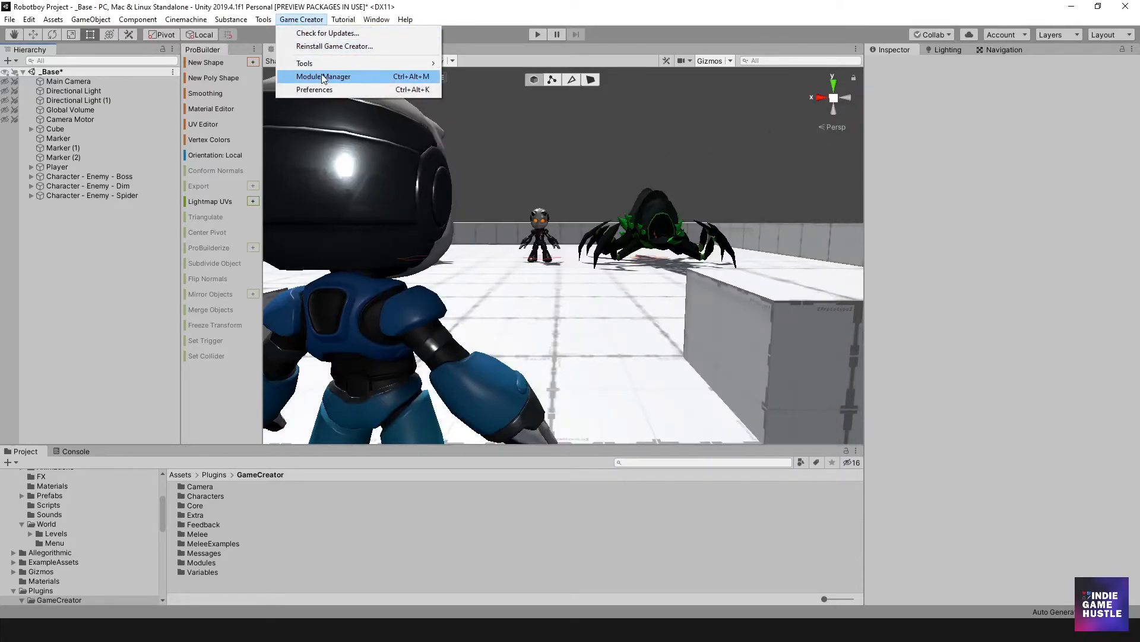
click(322, 76)
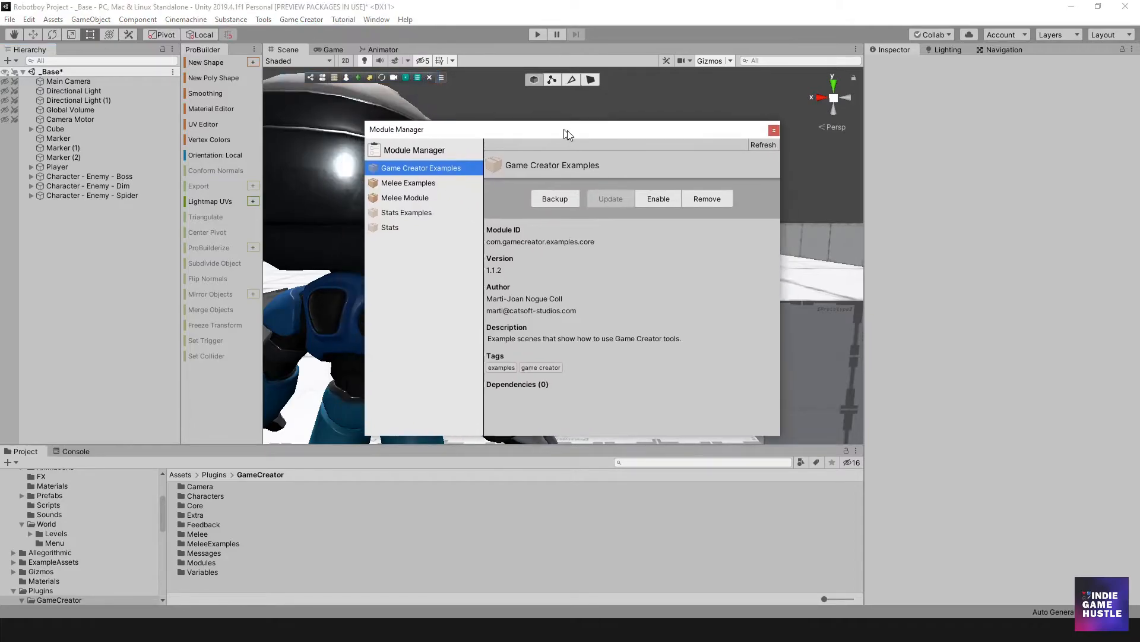
drag(569, 133, 580, 140)
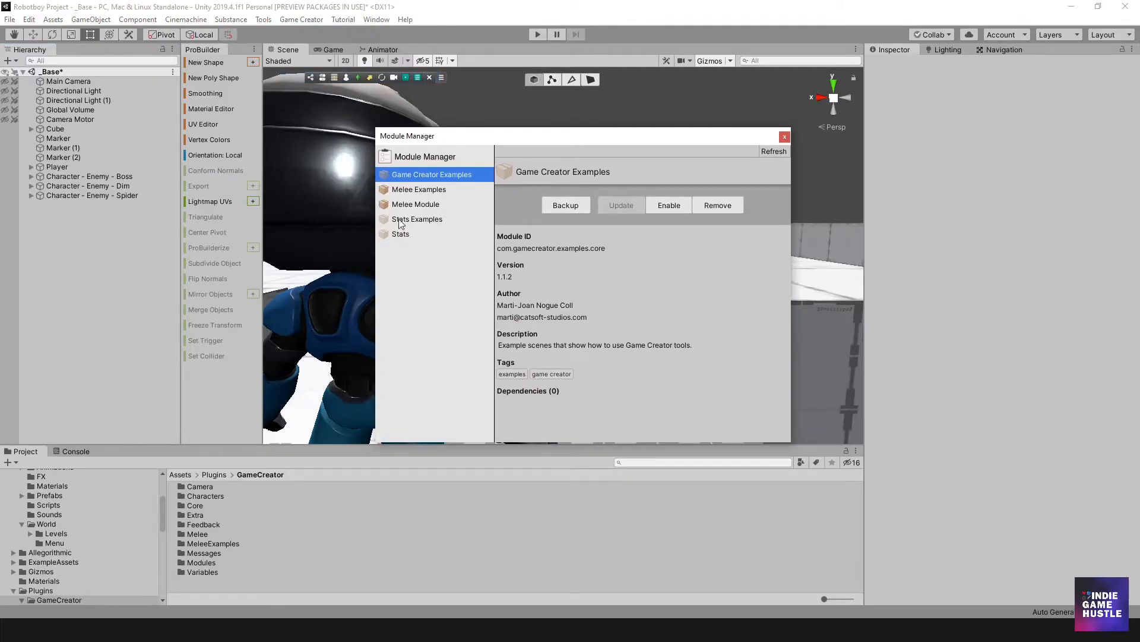
Step: Review the Stats and Stats Examples modules, then enable the Stats 1.1.3 module
click(400, 234)
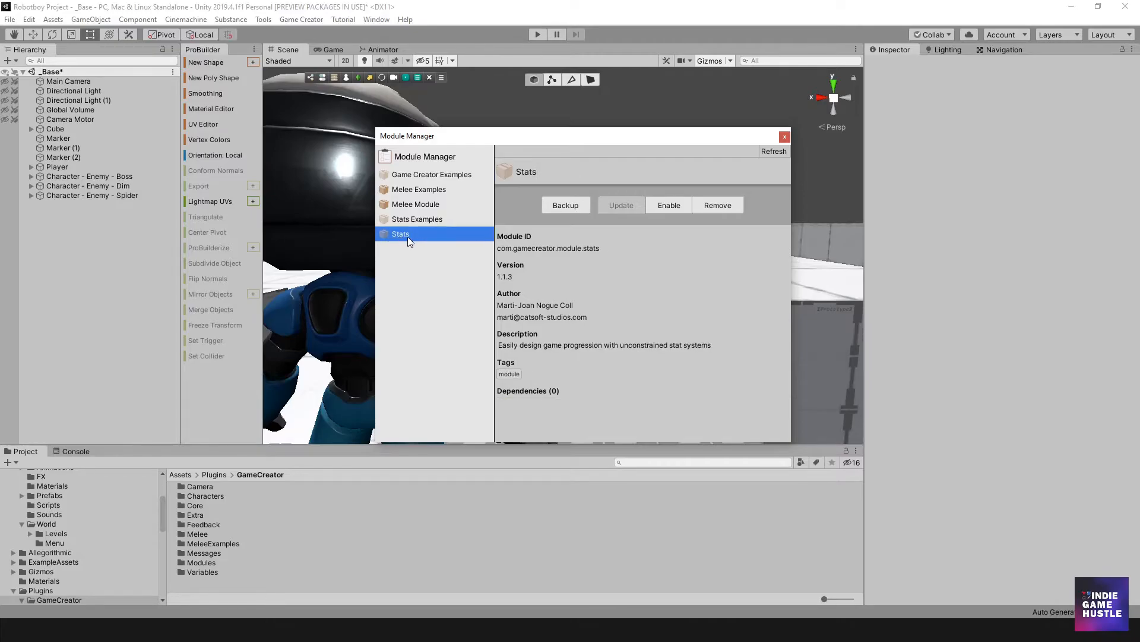
click(417, 219)
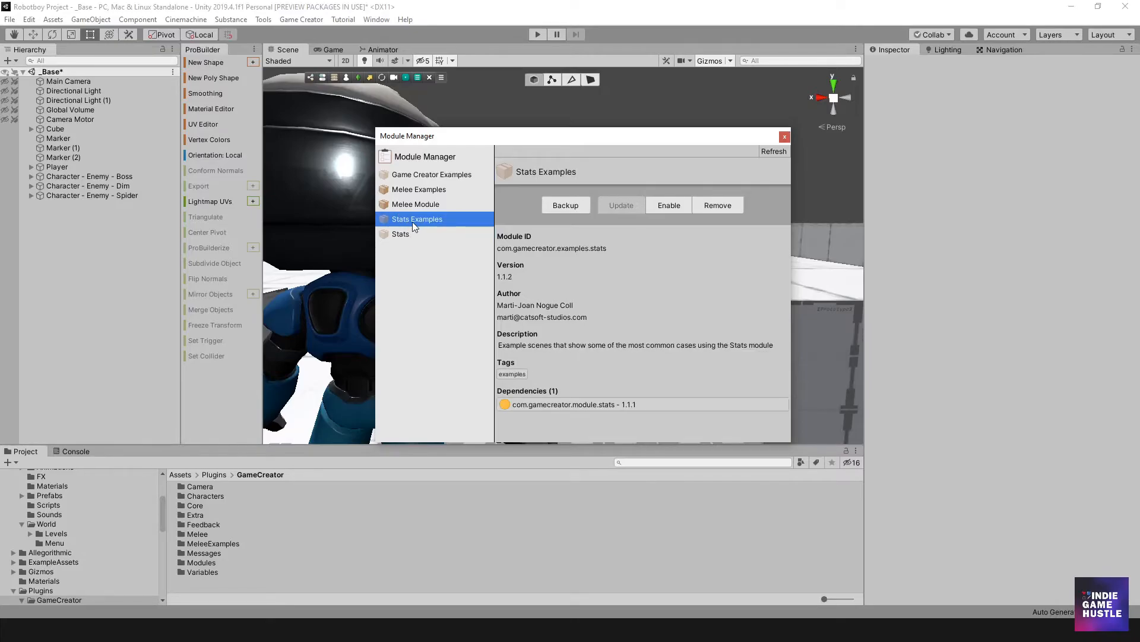
click(400, 234)
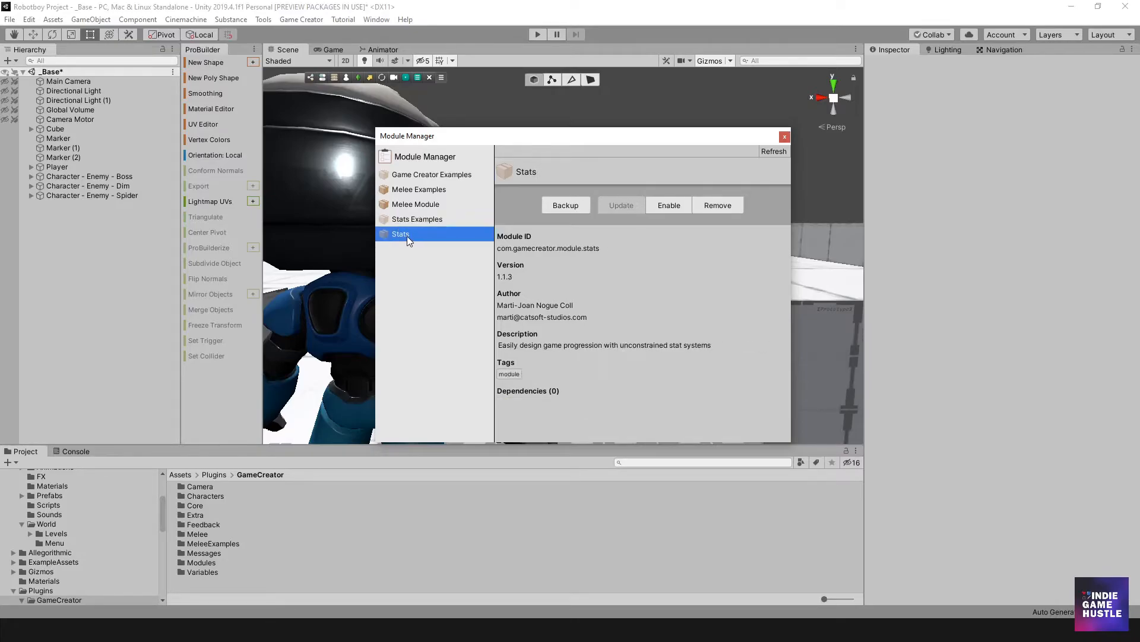
mouse_move(669, 225)
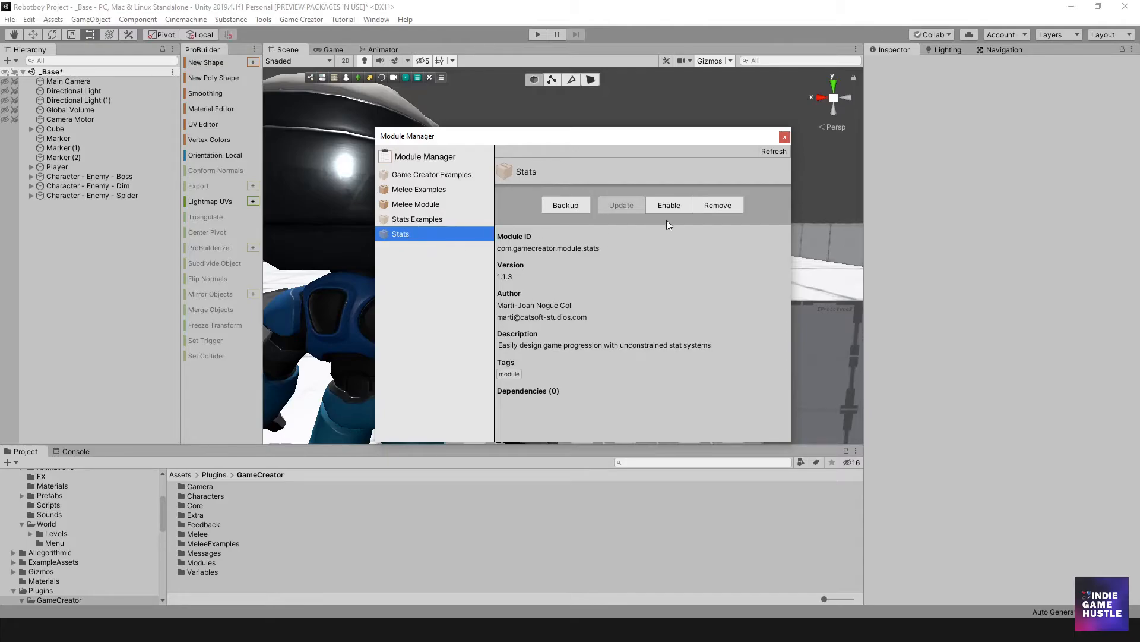
click(669, 205)
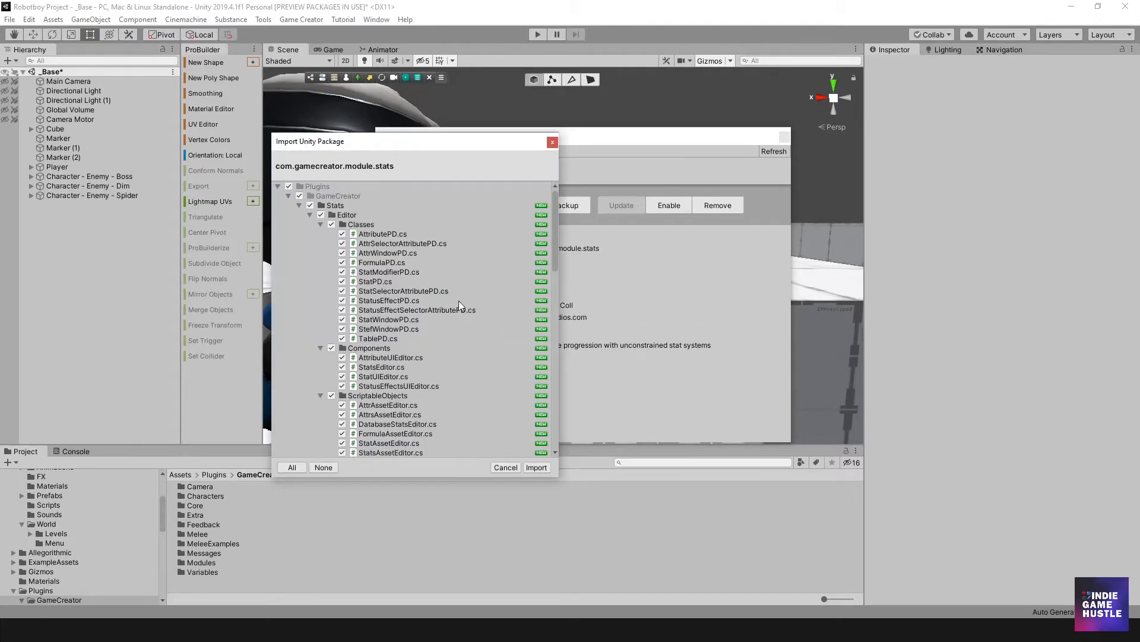
Step: Import all Stats module files so the module becomes enabled with a Stats folder under GameCreator
scroll(down, 3)
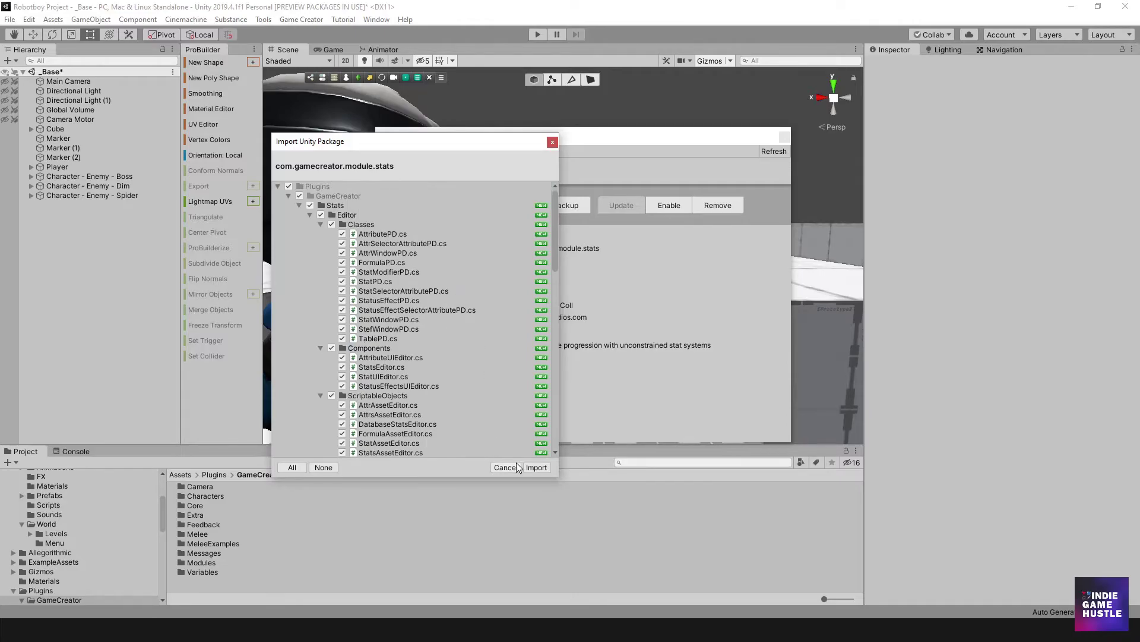
click(535, 466)
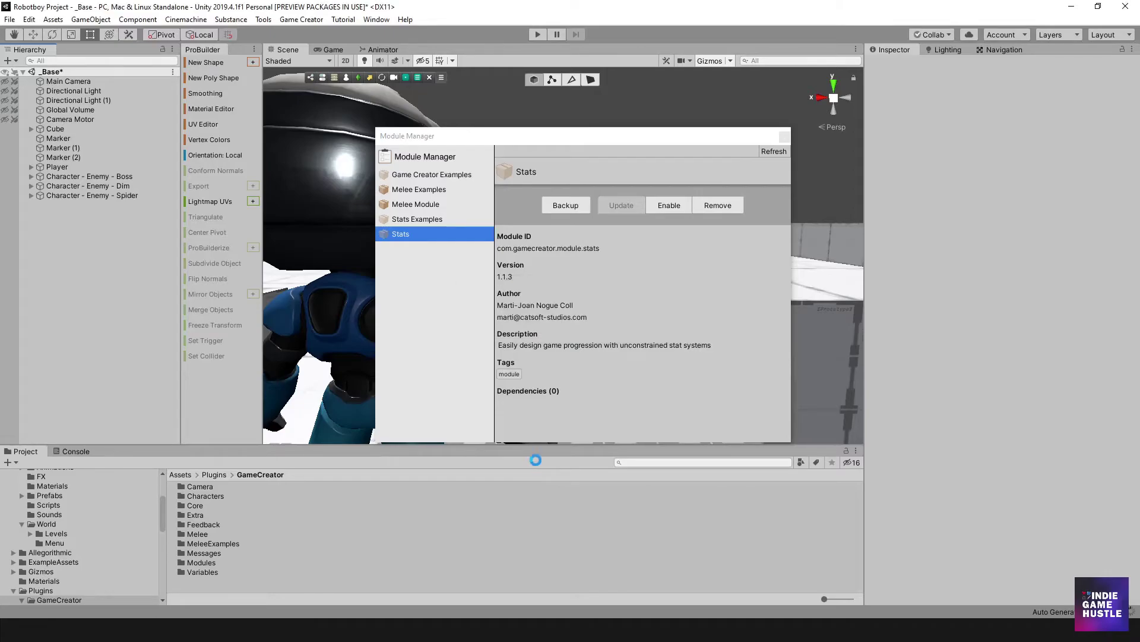
click(669, 205)
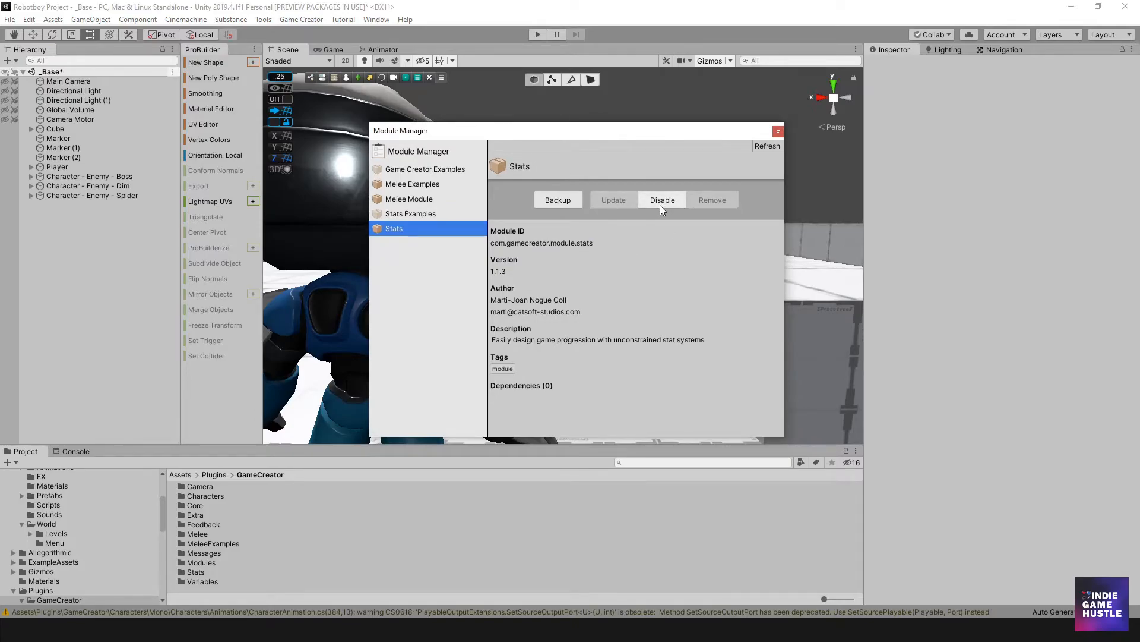
mouse_move(639, 207)
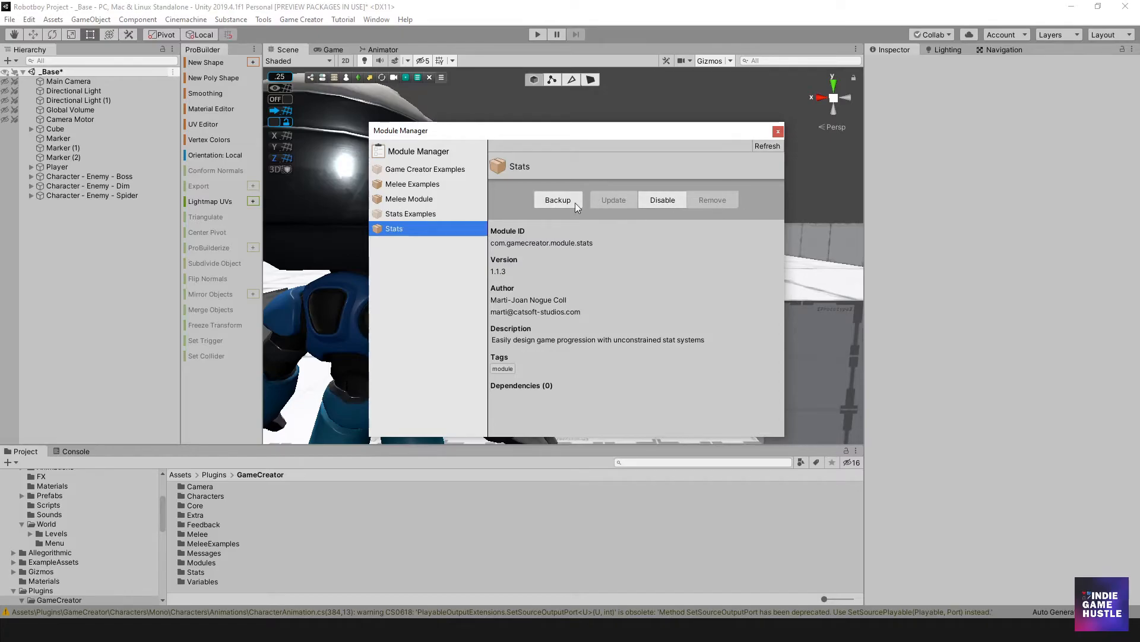
mouse_move(425, 220)
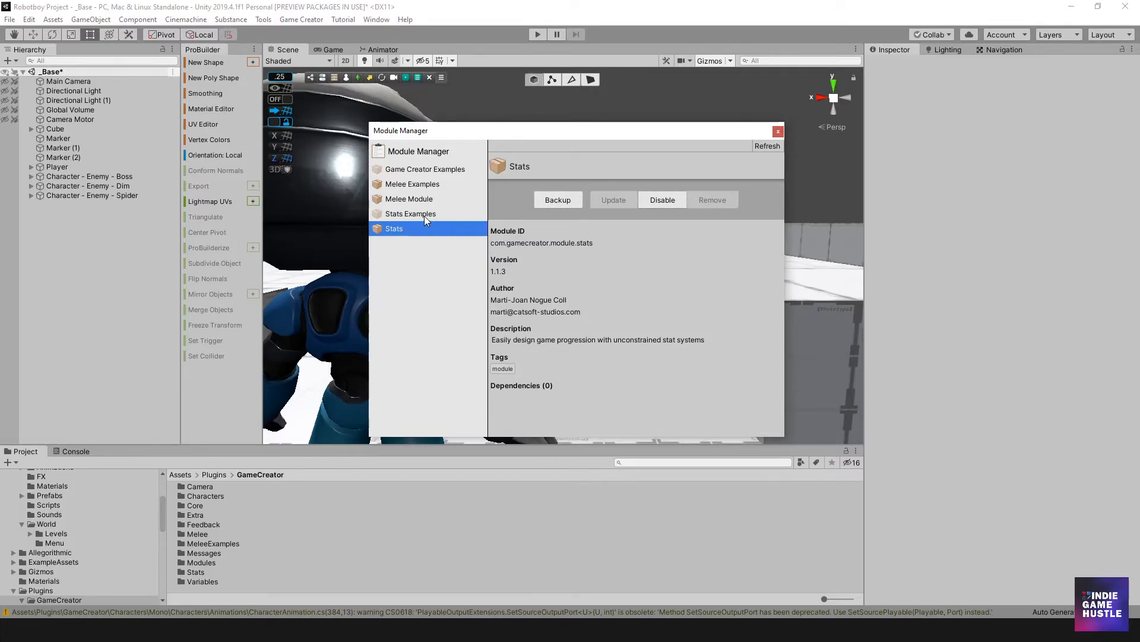
Step: Enable Stats Examples, import all its files, and keep the module installer
click(410, 214)
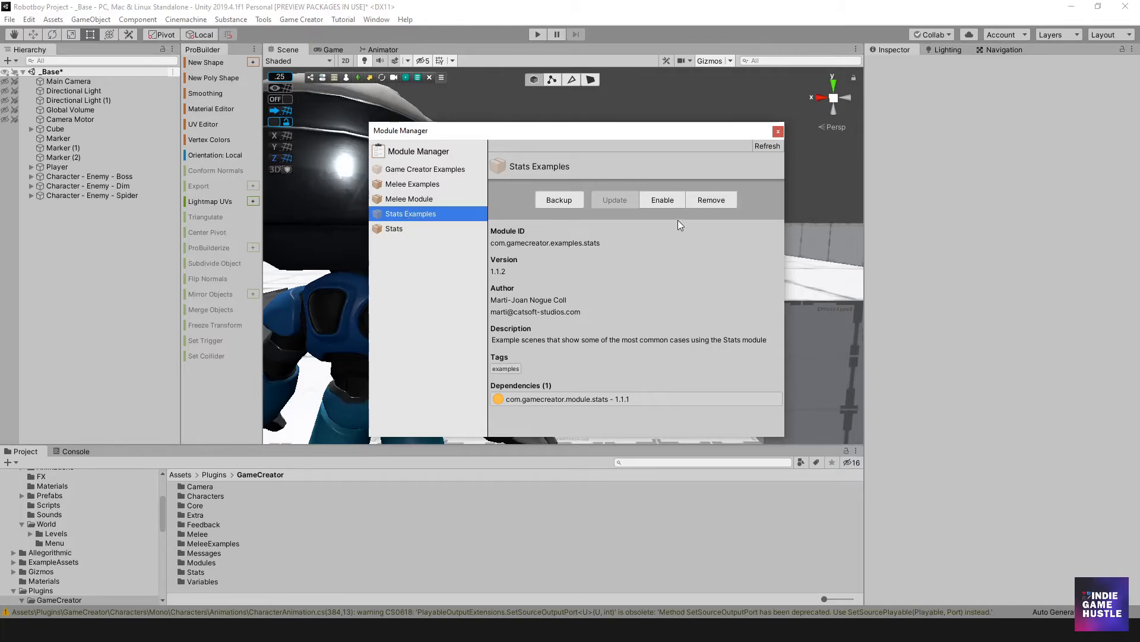
click(662, 199)
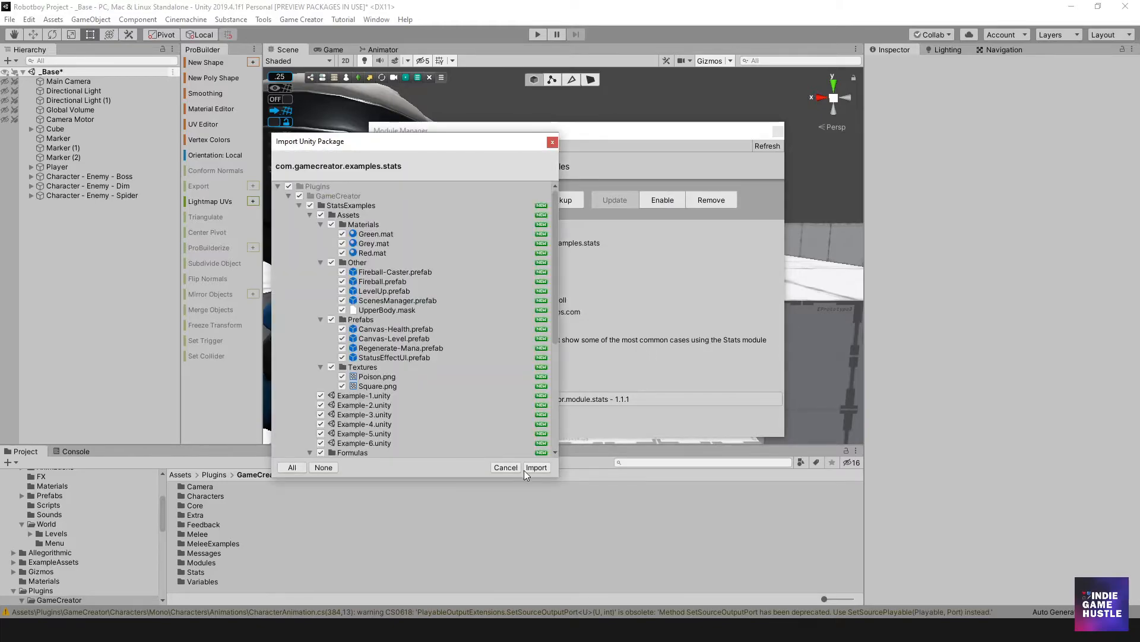
click(536, 467)
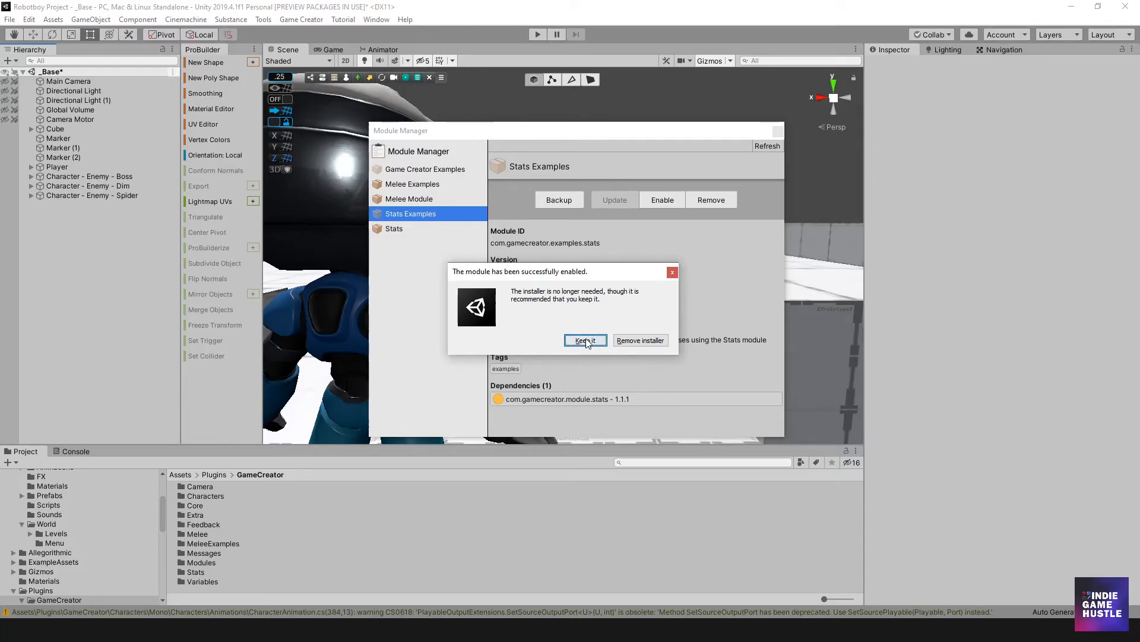
click(586, 340)
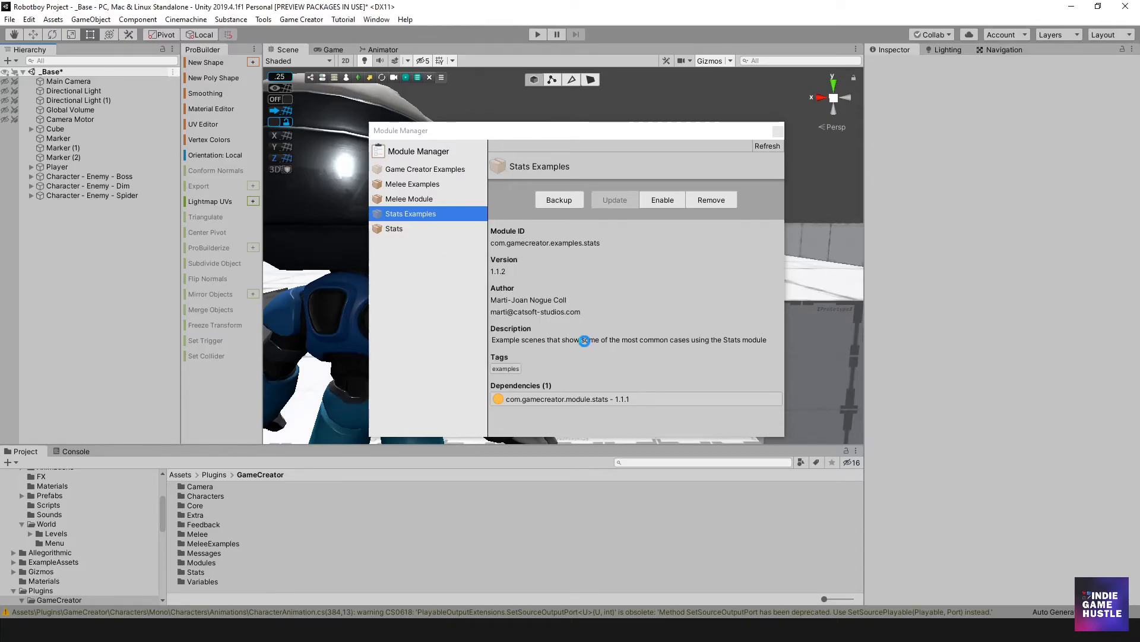
click(662, 199)
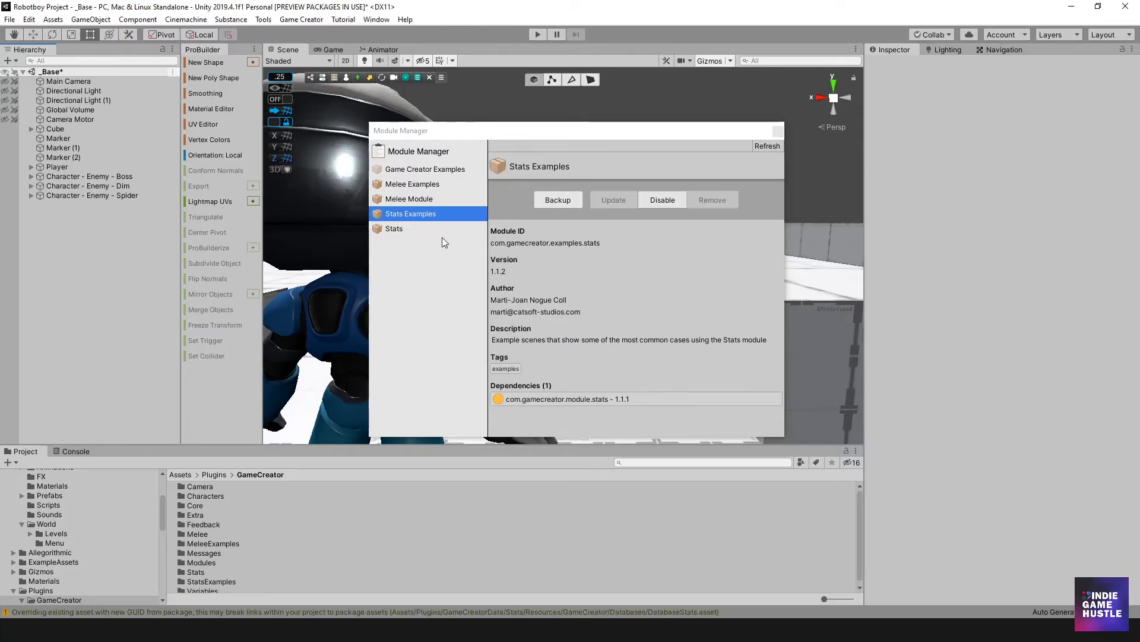
Step: Reposition and then close the Module Manager window
drag(577, 130, 595, 117)
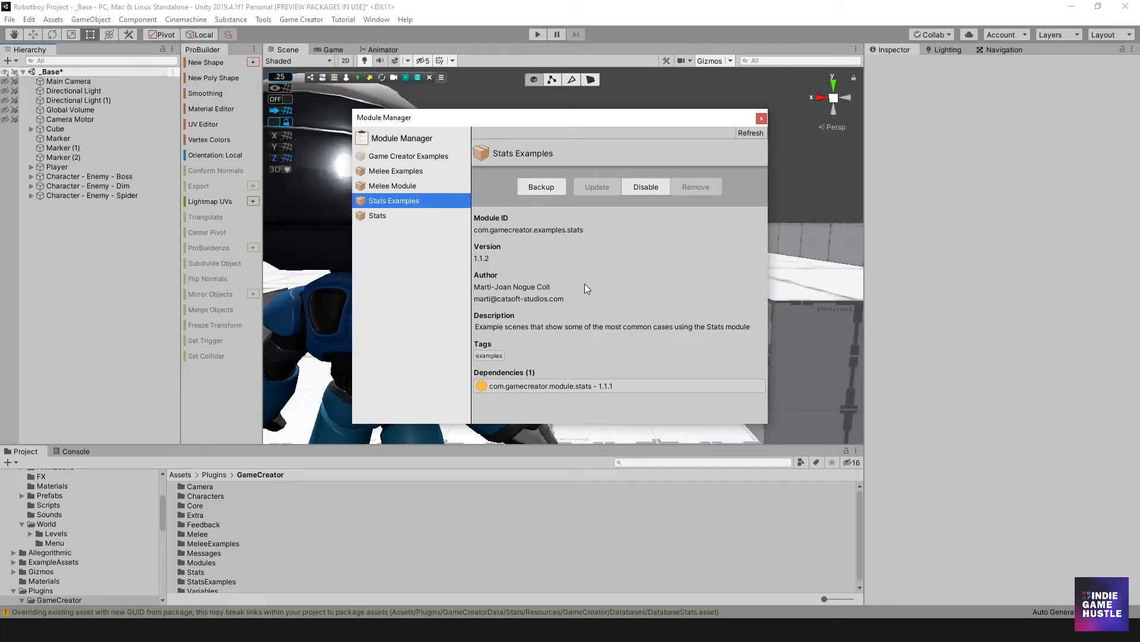
mouse_move(561, 121)
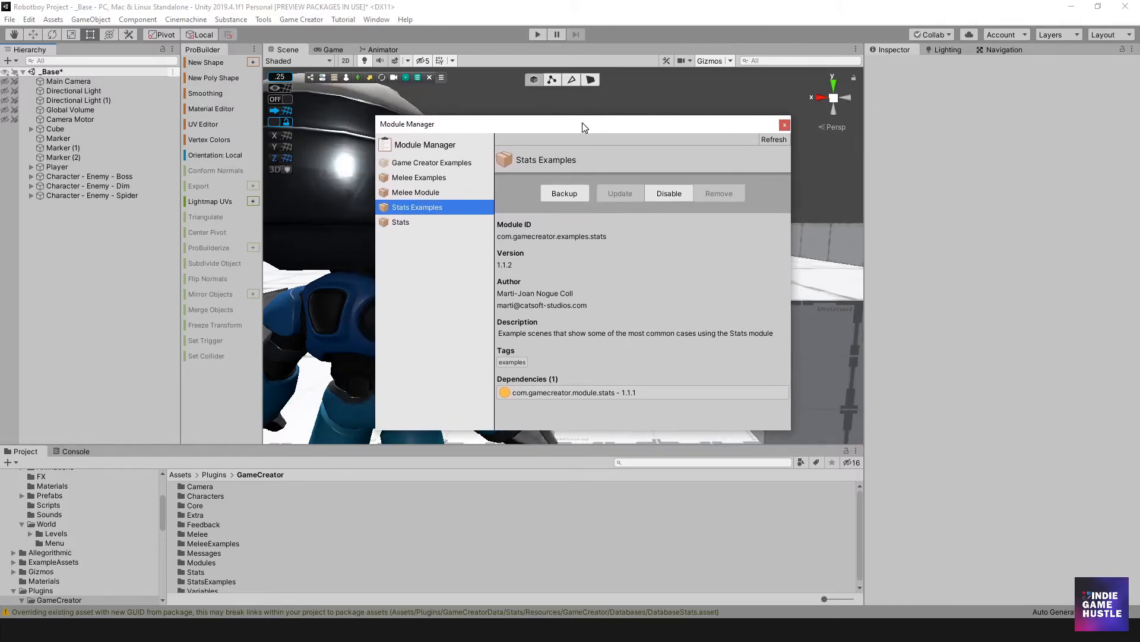
drag(582, 124, 549, 117)
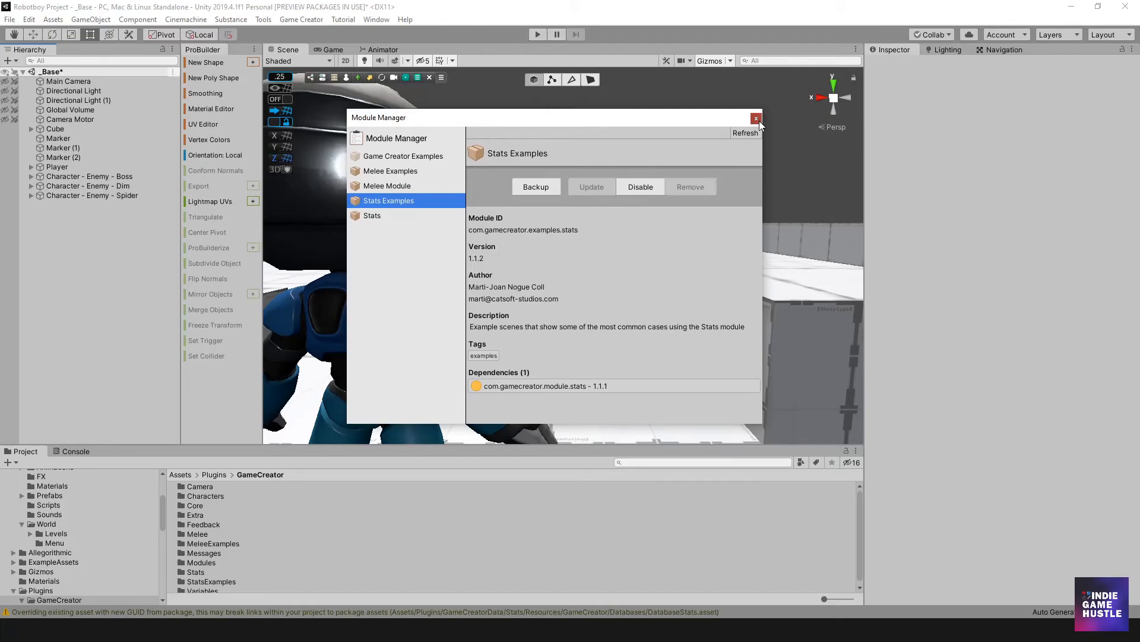
click(756, 118)
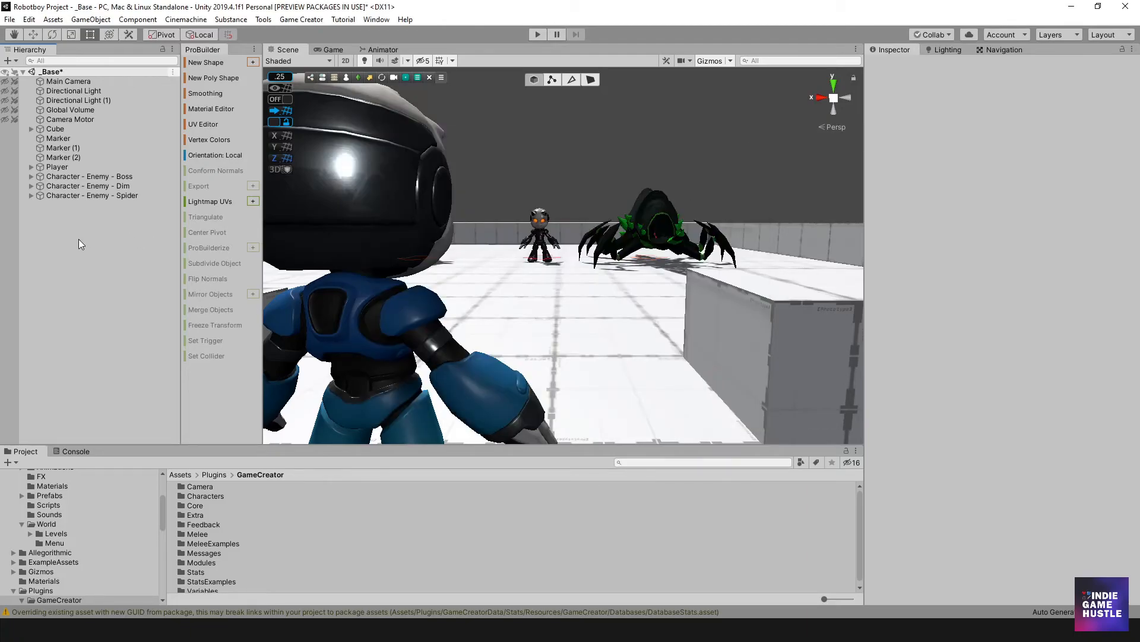
mouse_move(88, 256)
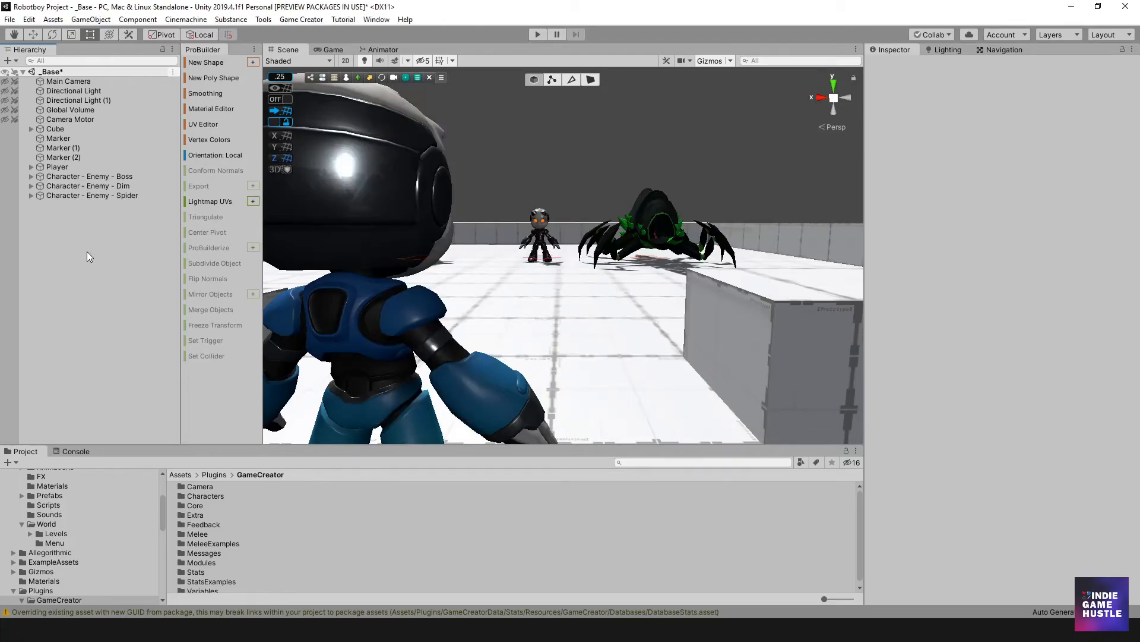